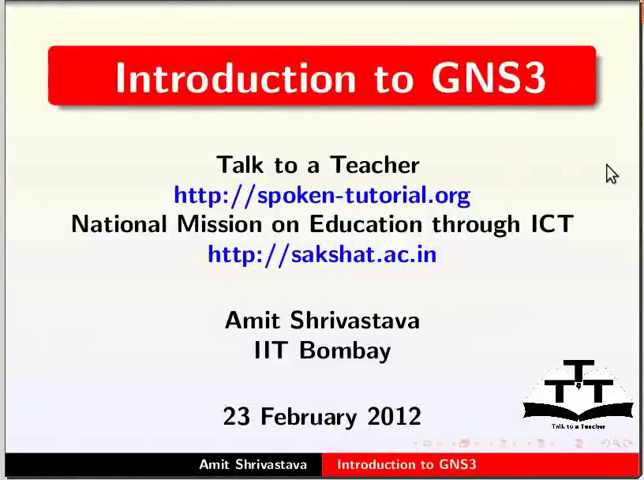
Advance the presentation past the Introduction to GNS3 title slide.
key("Right")
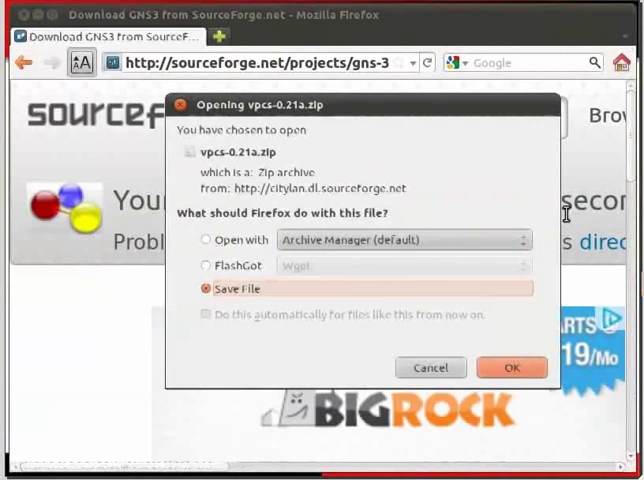
Choose Save File for vpcs-0.21a.zip and confirm the download.
left_click(206, 288)
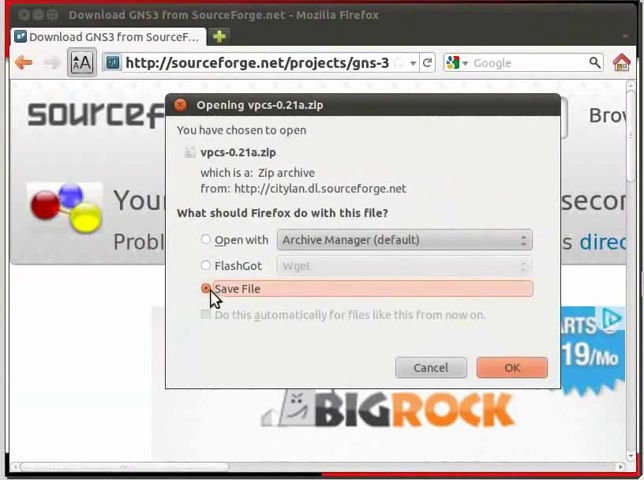
mouse_move(252, 298)
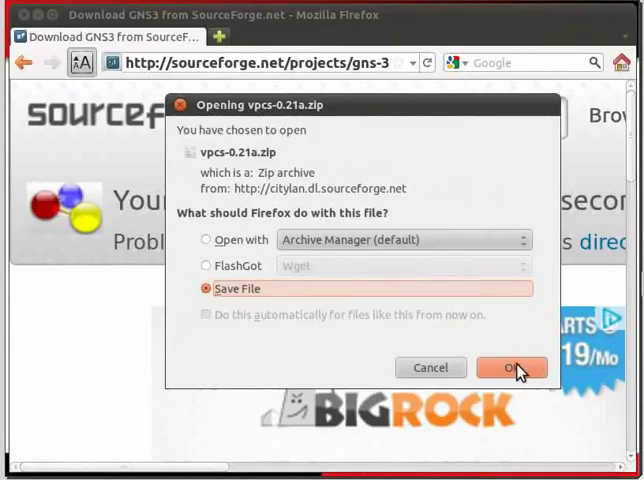
left_click(512, 368)
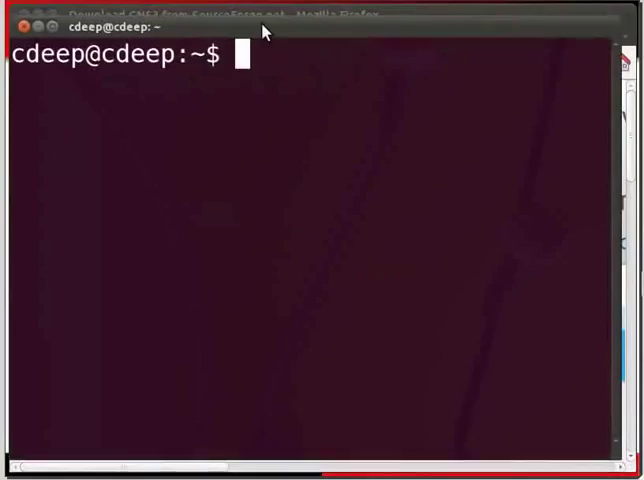
Move into the Downloads folder and list its files.
type("cd")
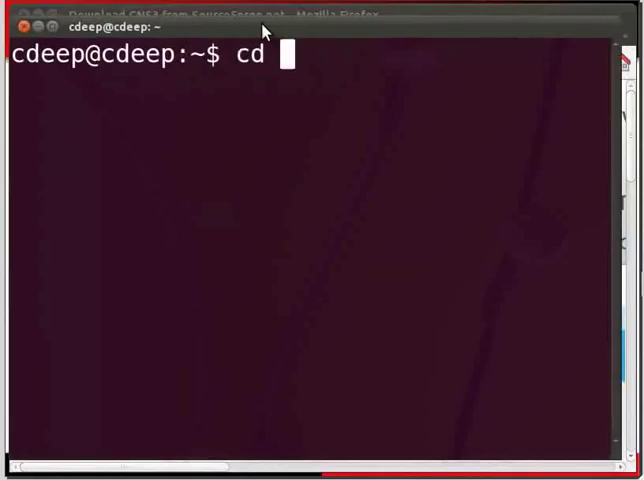
type("Downloads/")
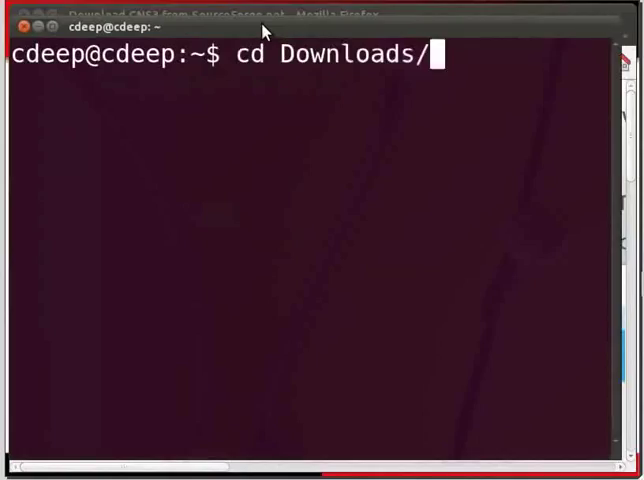
key("Return")
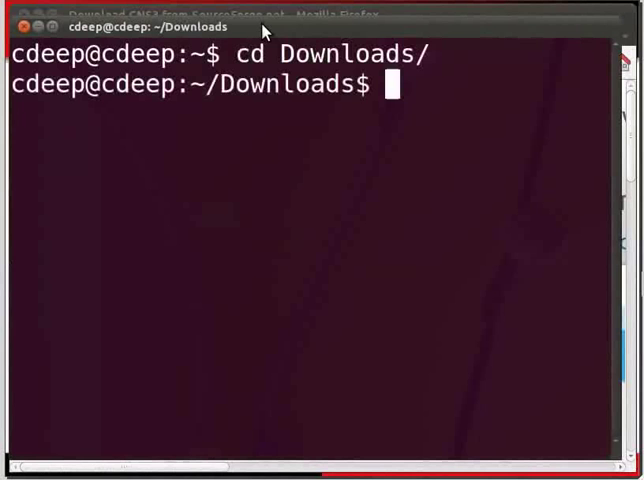
type("ls")
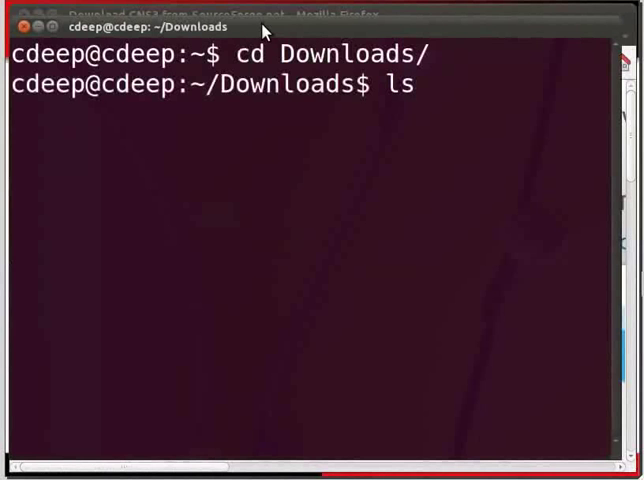
key("Return")
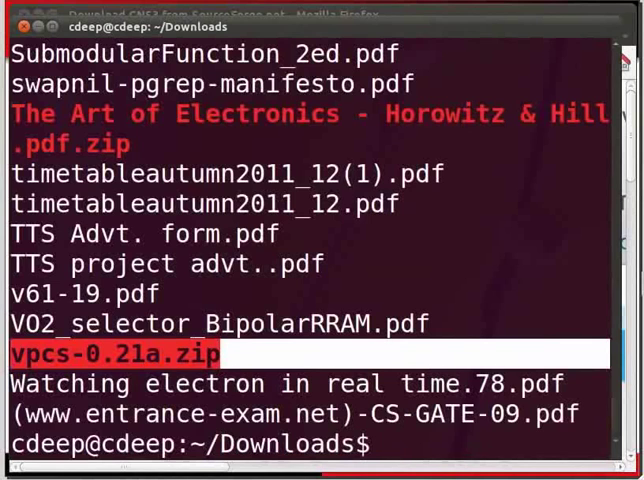
Extract vpcs-0.21a.zip with unzip and change into the 0.21a folder.
type("unzip")
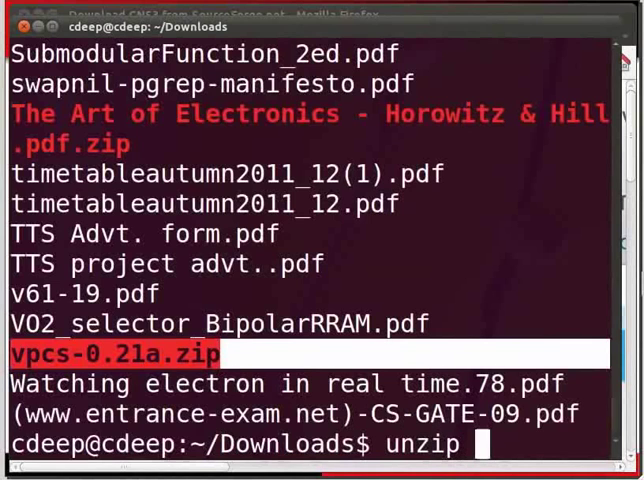
type("vp")
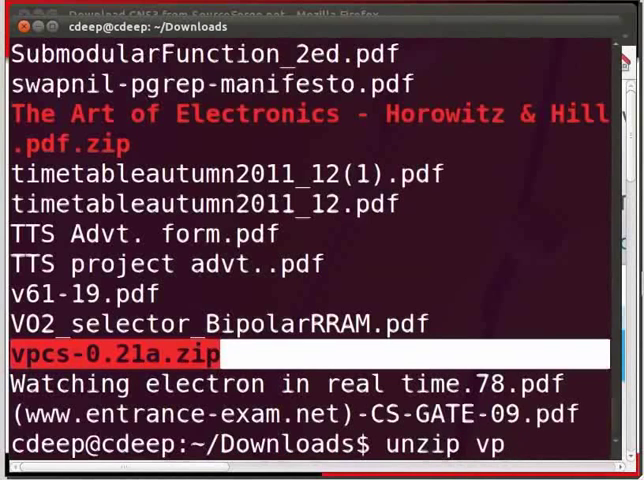
key("Tab")
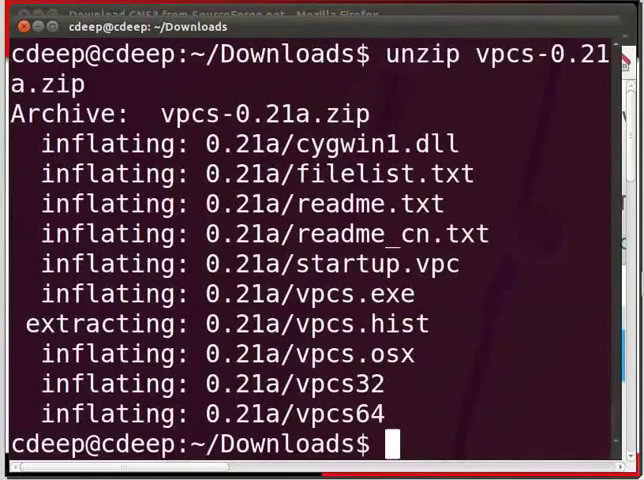
type("c")
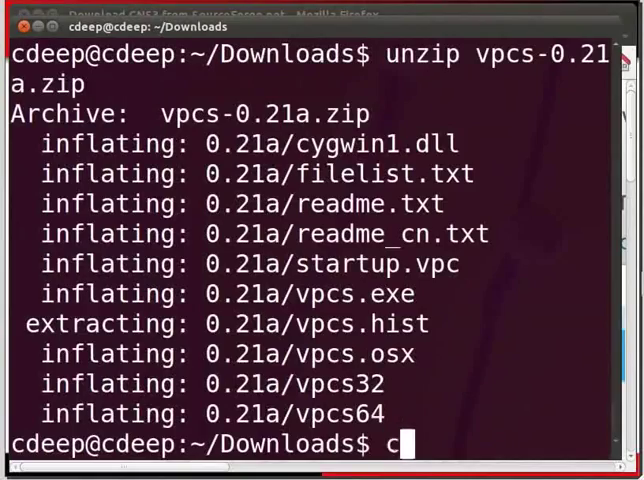
type("d 0")
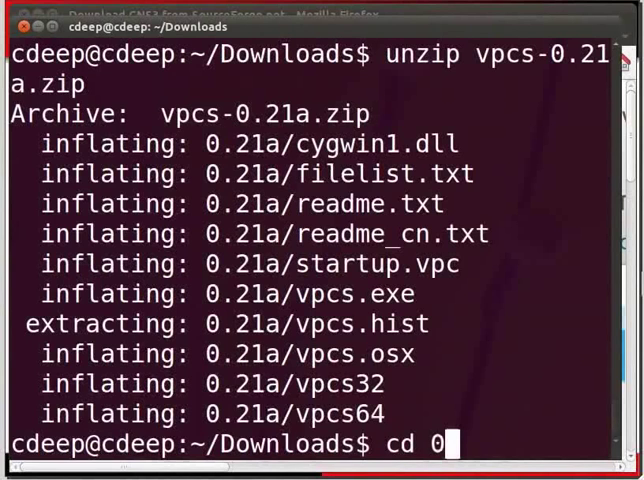
type(".21a")
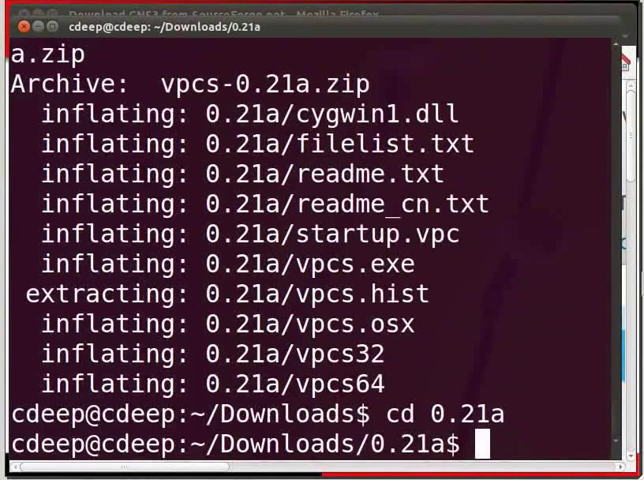
Make vpcs32 executable with sudo chmod +x, entering the administrator password.
type("ls")
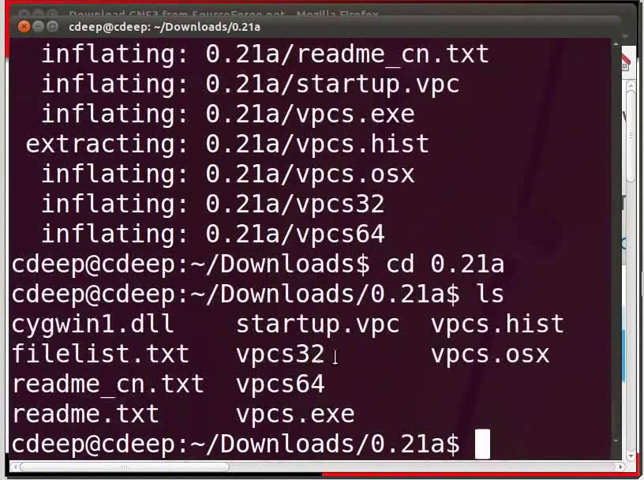
double_click(290, 354)
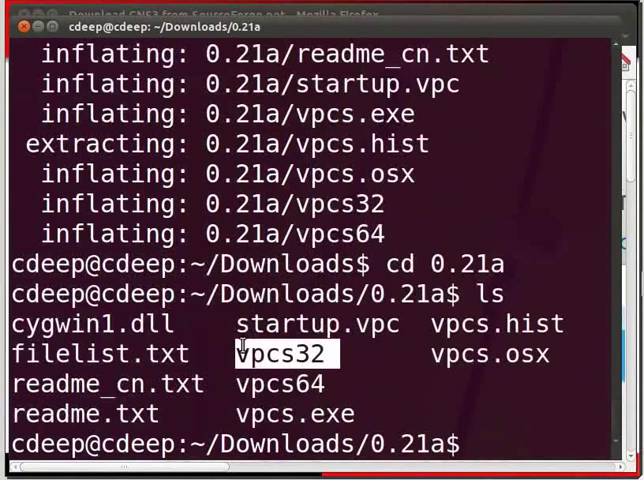
type("sudo")
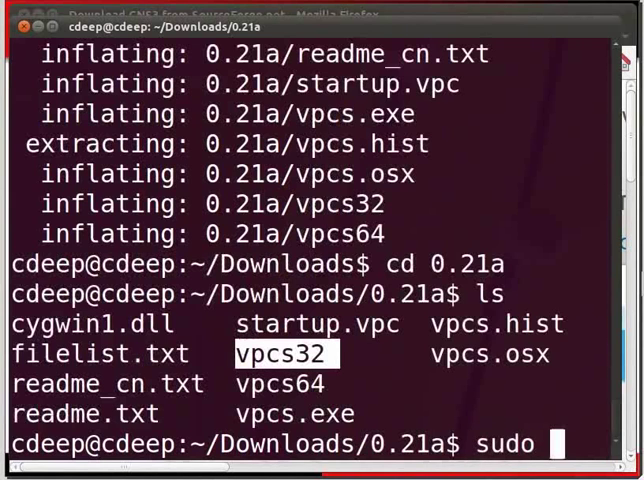
type("chmod")
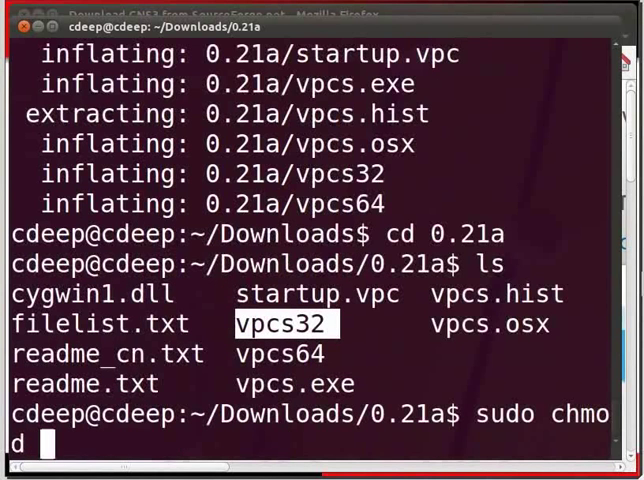
type("+x")
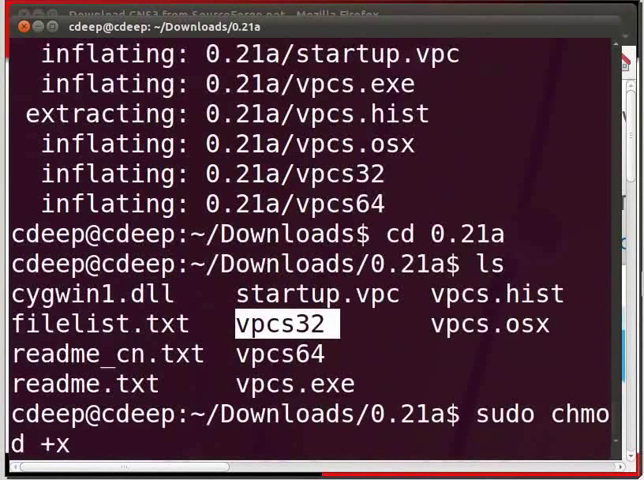
type("vpcs32")
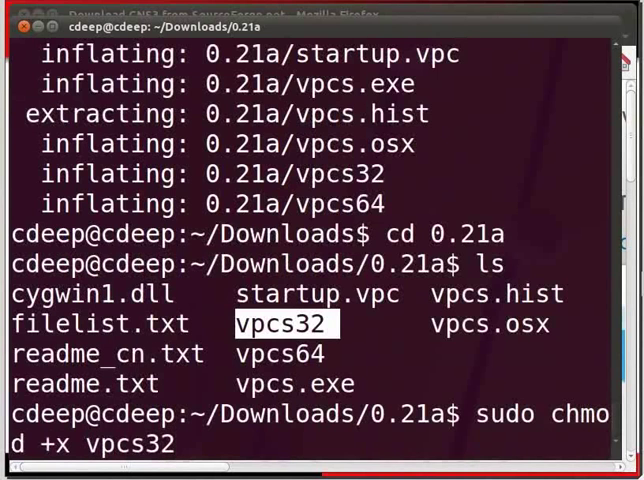
key("Return")
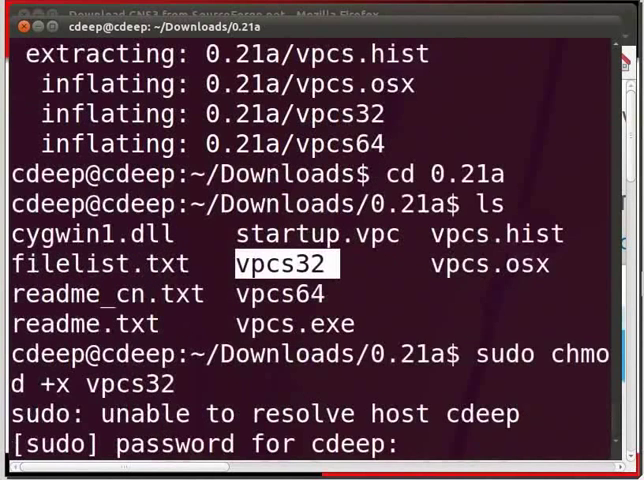
key("Return")
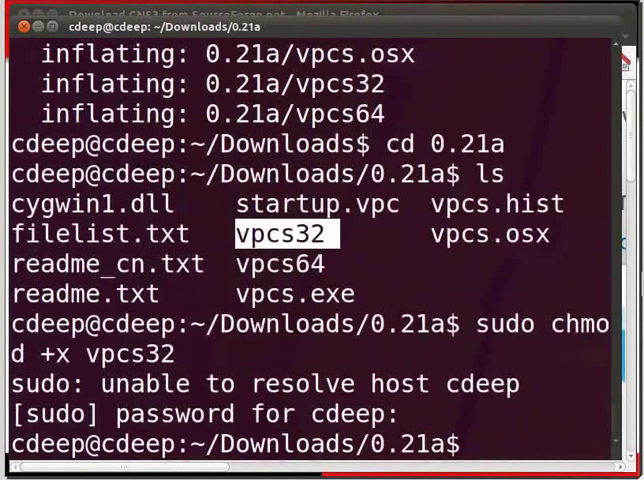
Begin the sudo ./vpcs32 command to launch the virtual PC simulator.
type("s")
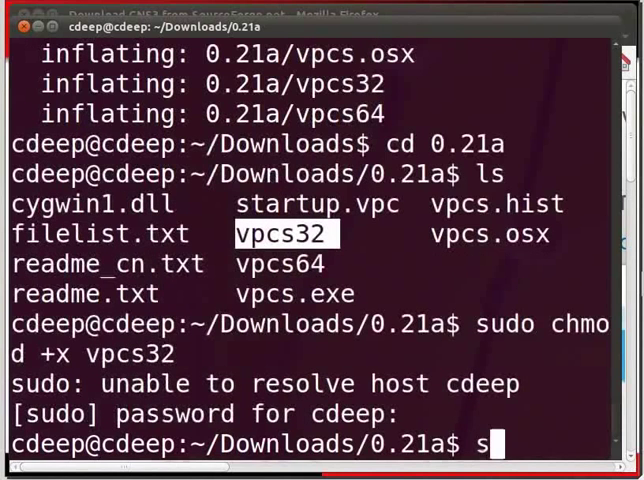
type("udo ./vpcs")
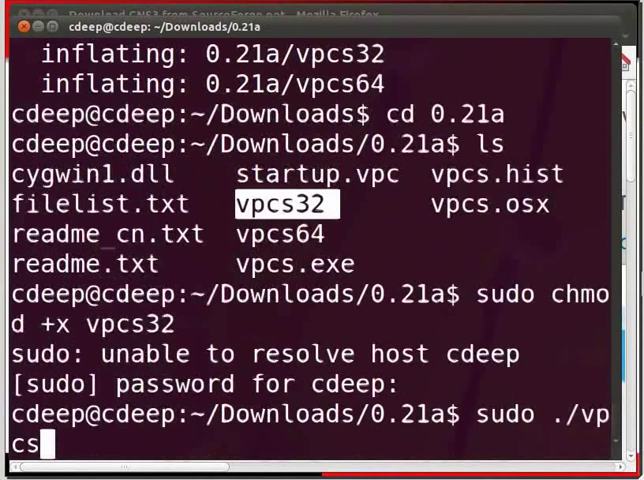
Launch vpcs32 as superuser and stop its DHCP request to reach the VPCS[1] prompt.
type("32")
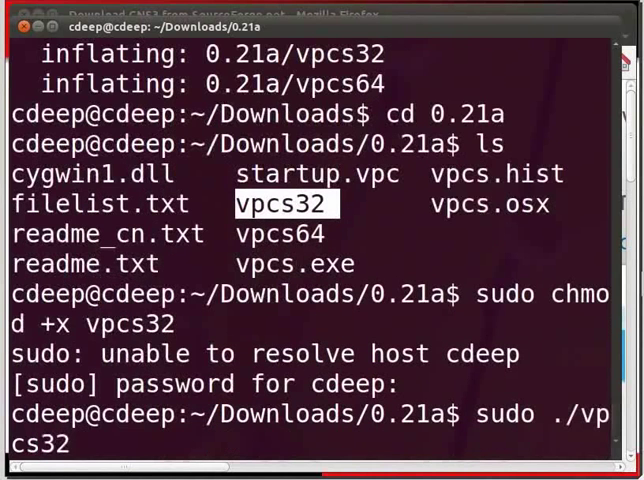
key("Return")
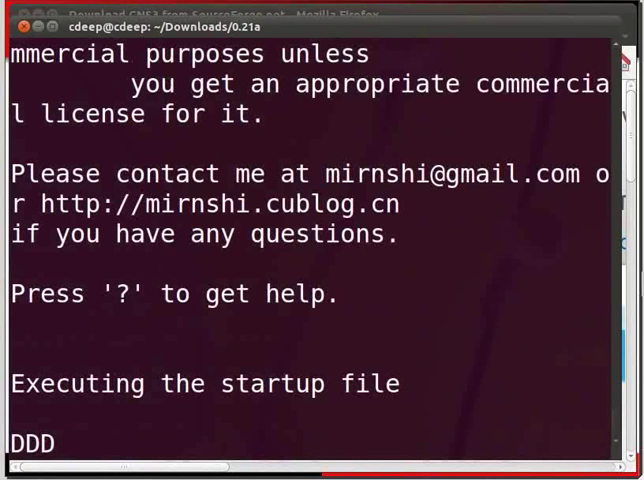
key("ctrl+c")
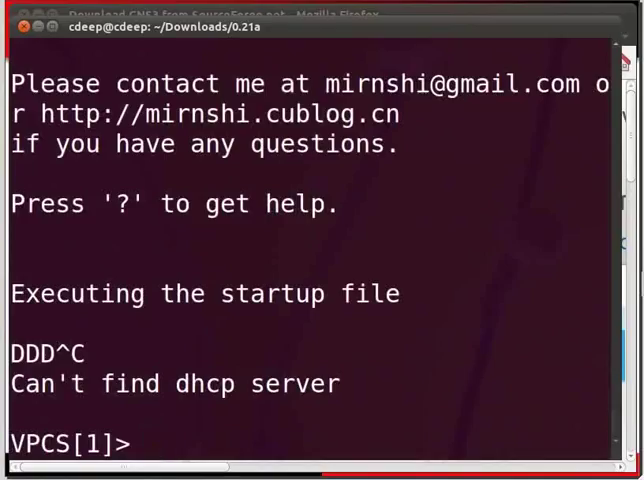
type("i")
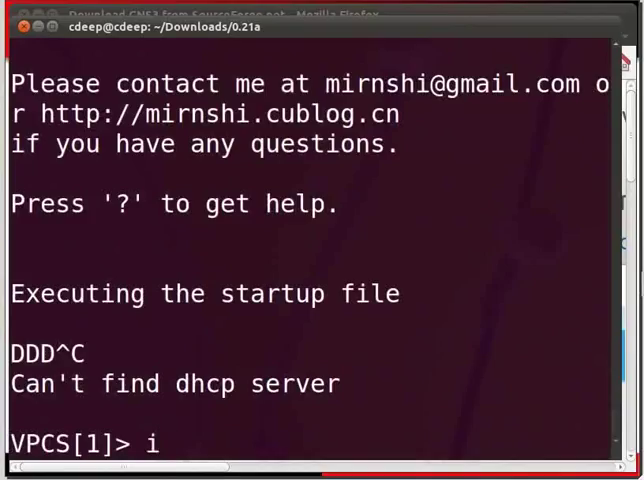
Give PC1 the address 10.1.1.10/8 at the VPCS prompt.
type("p")
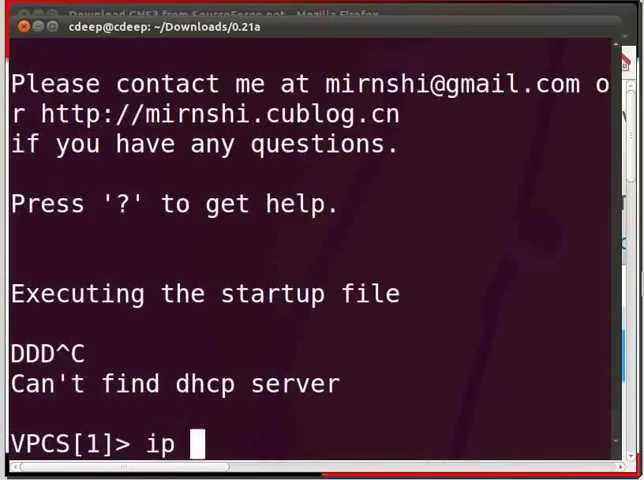
type("10.1.1")
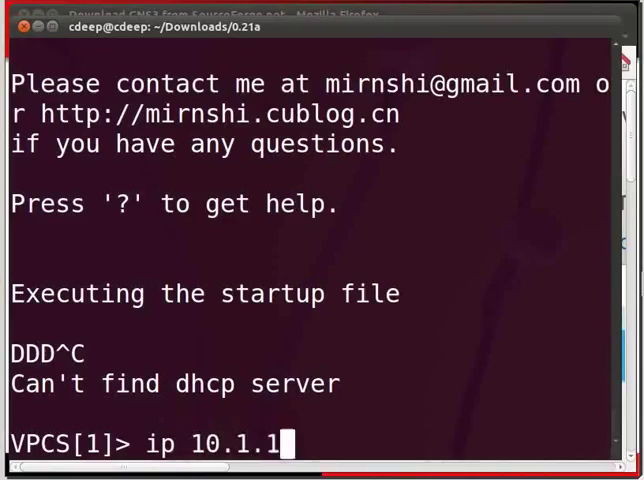
type(".10")
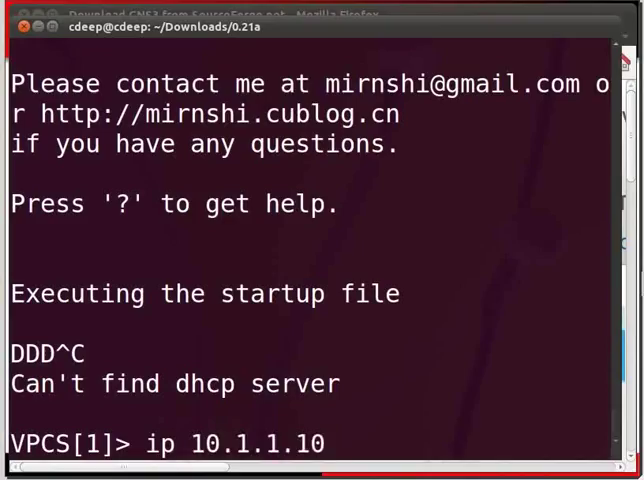
type("/")
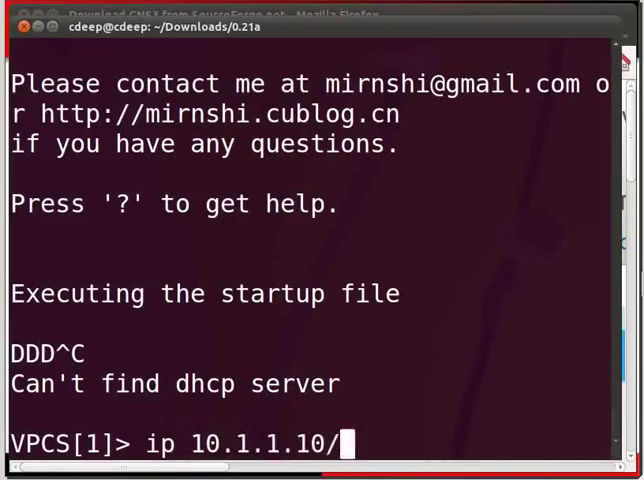
type("8")
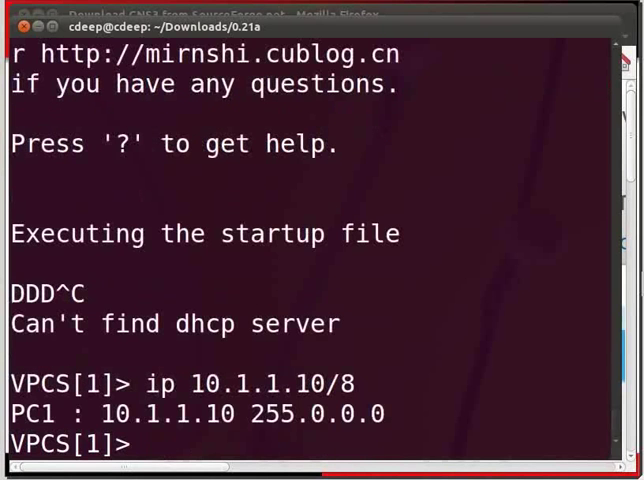
Switch to VPCS[2] and enter the address 10.1.1.11/8 for PC2.
type("2")
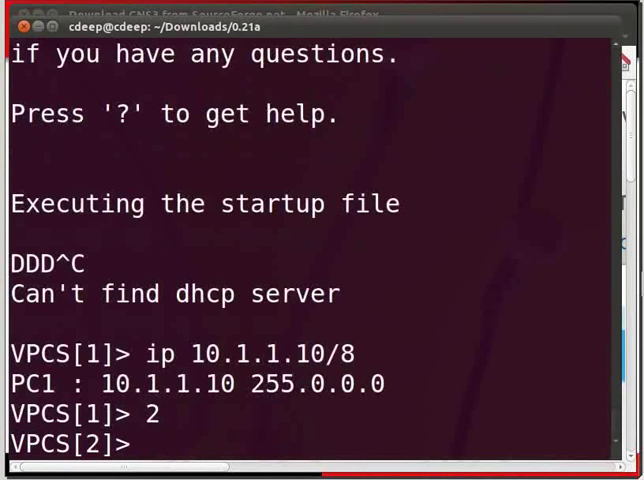
type("ip")
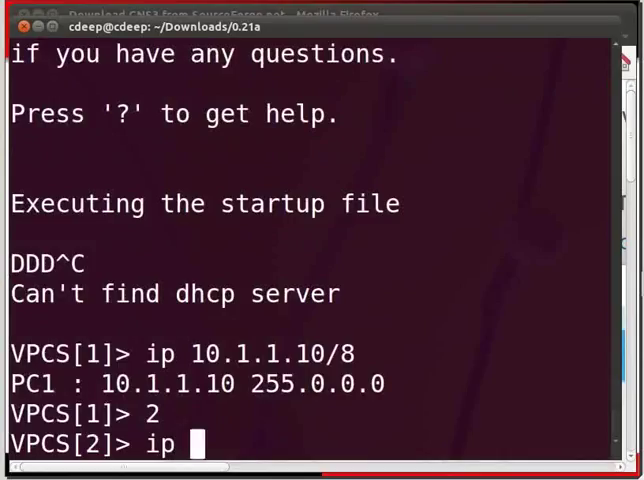
type("10.1.1")
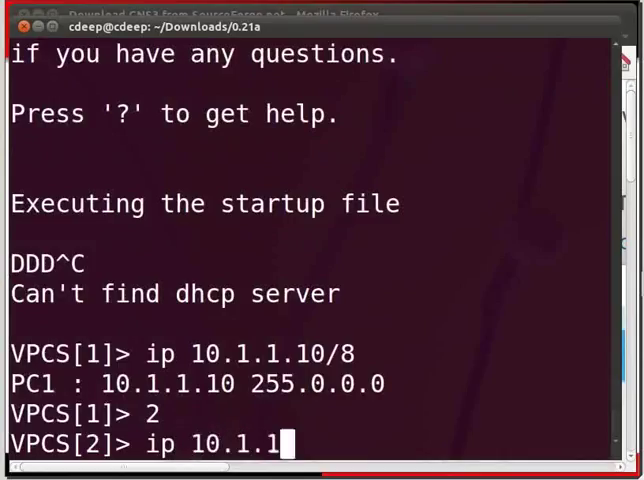
type("11")
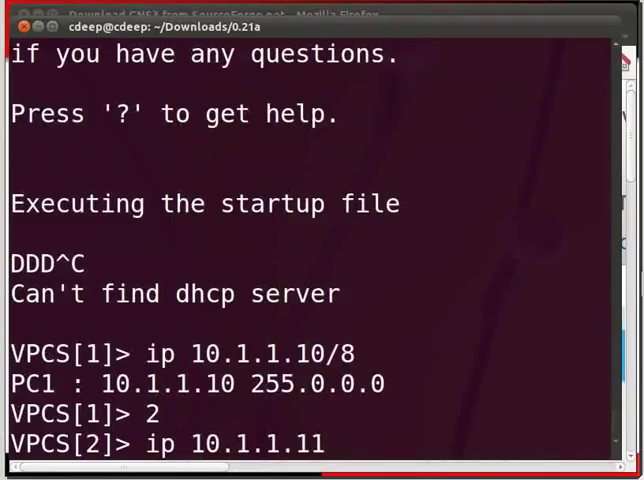
type("/8")
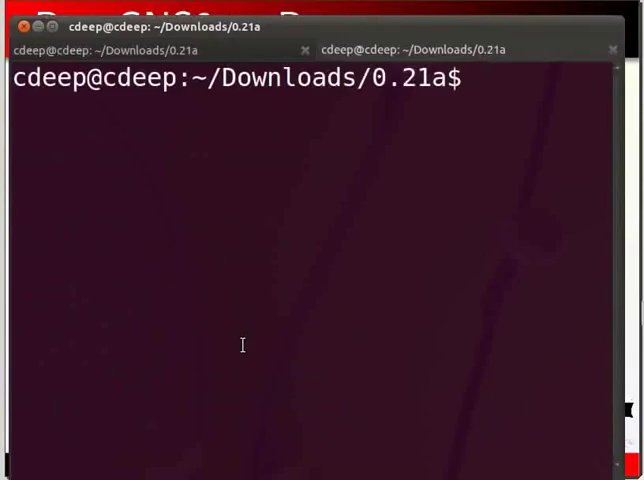
Run sudo gns3 and submit the password to start GNS3 as superuser.
type("su")
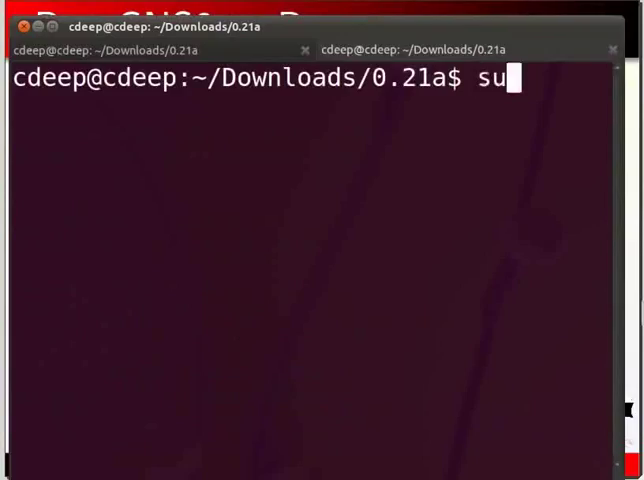
type("do gn")
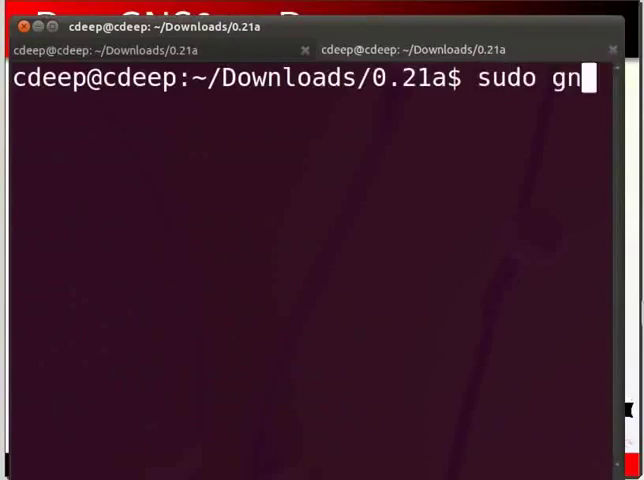
type("s3")
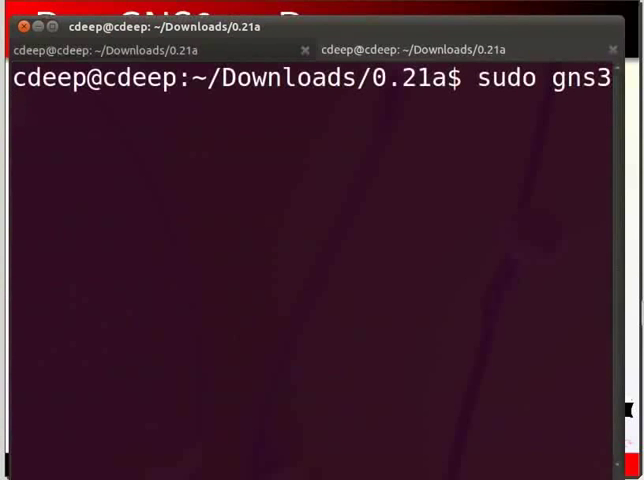
key("Return")
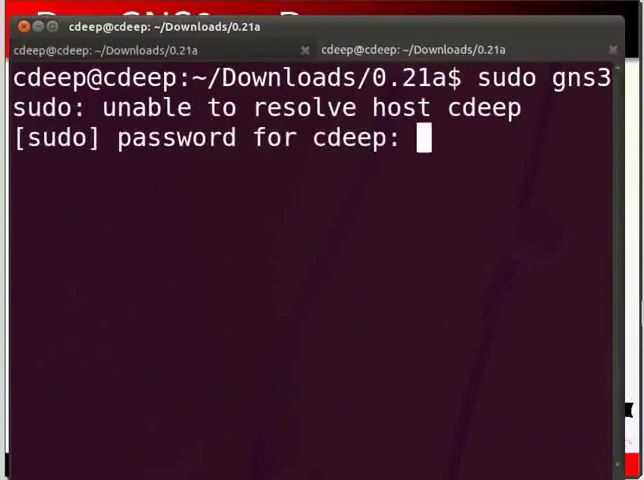
key("Return")
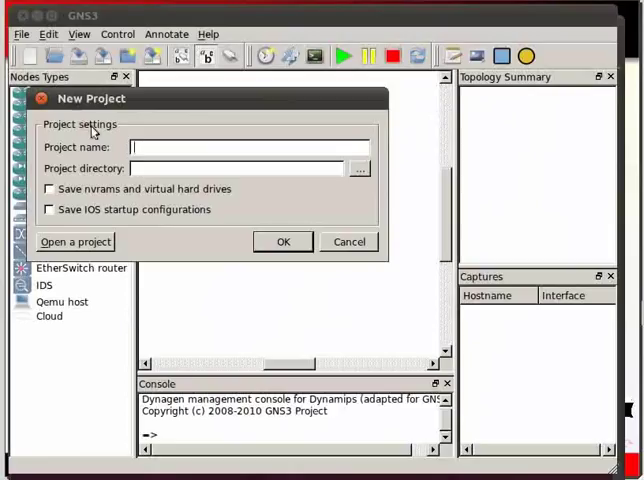
mouse_move(122, 112)
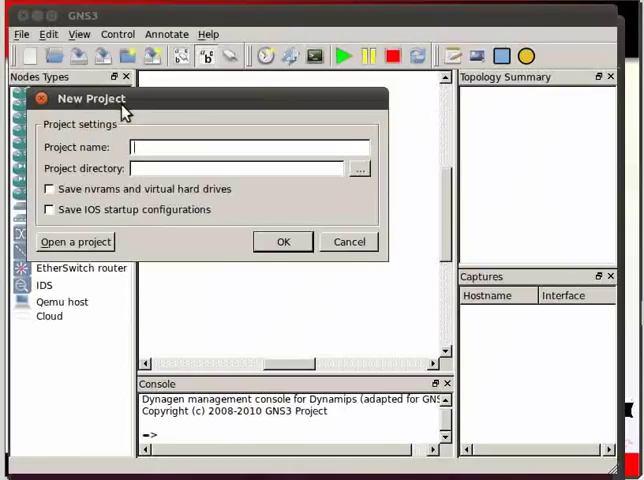
mouse_move(86, 164)
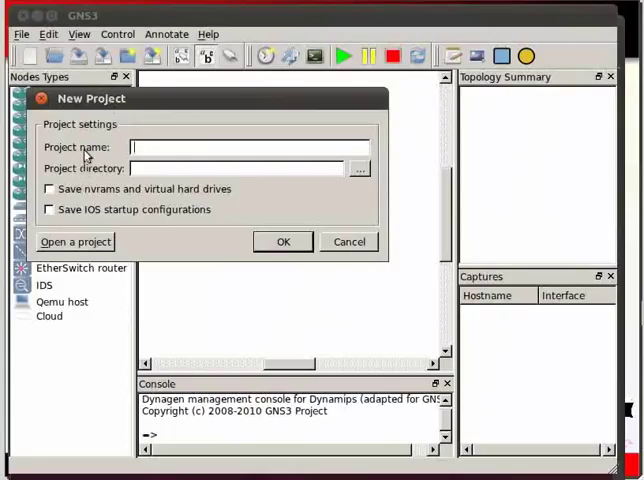
mouse_move(88, 158)
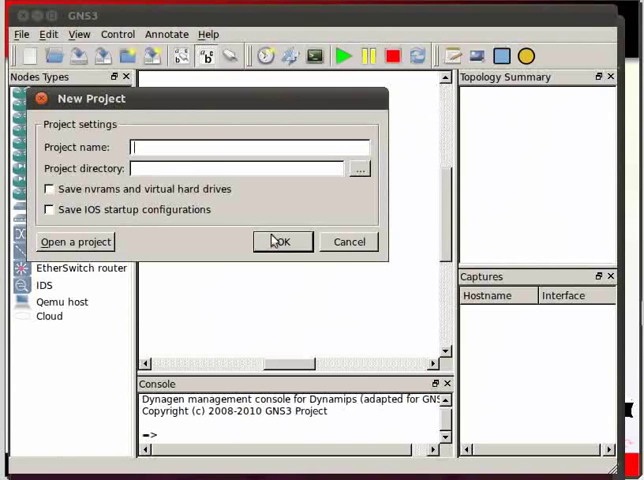
Accept the New Project settings and look through the Nodes Types list.
left_click(284, 240)
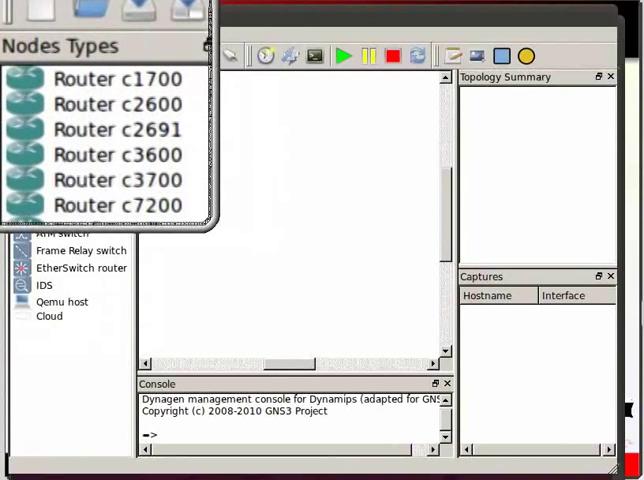
scroll("down", 3)
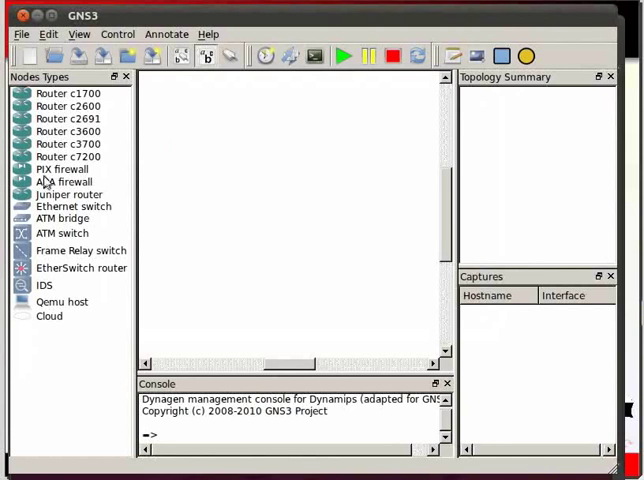
mouse_move(56, 212)
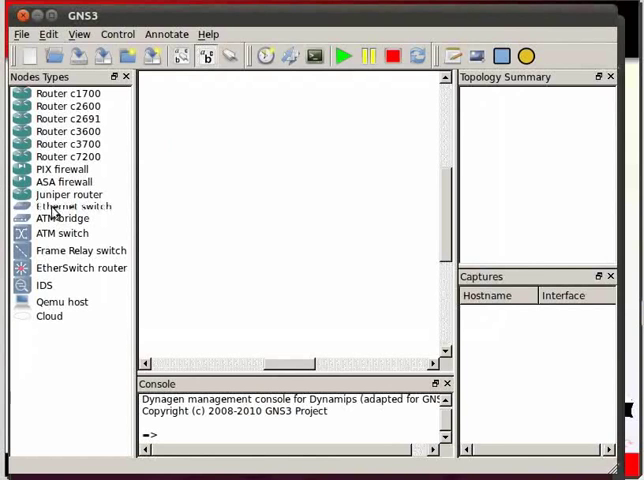
Drag an Ethernet switch SW1 into the workspace and select the Cloud node type.
left_click(68, 206)
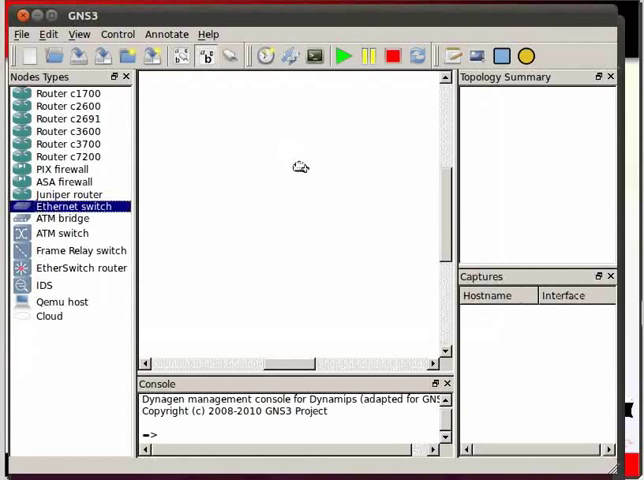
left_click_drag(68, 206, 298, 164)
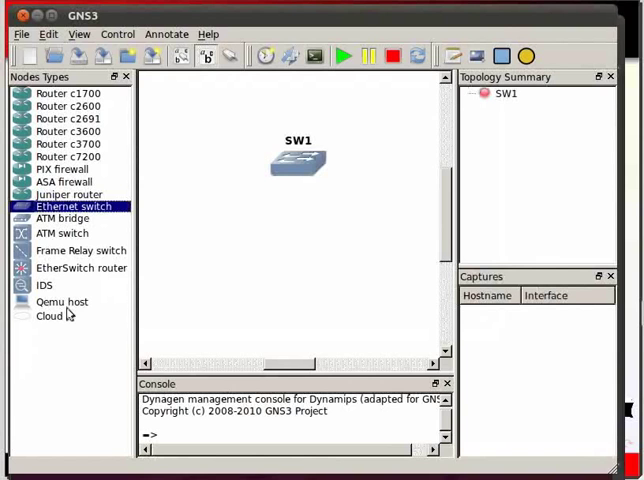
left_click(48, 316)
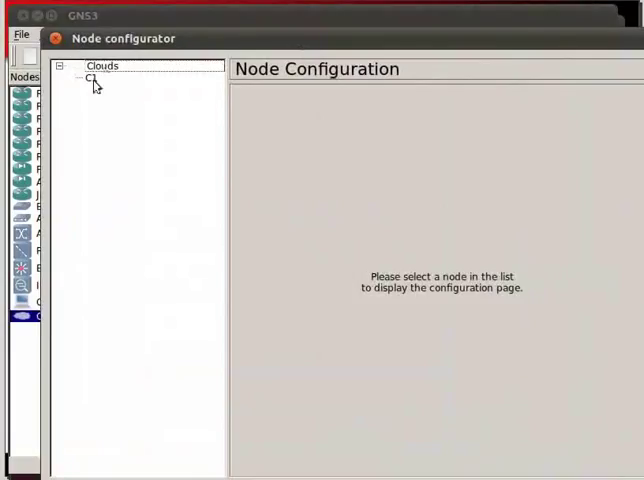
Add a UDP NIO to cloud C1 from local port 30000 to 127.0.0.1:20000.
left_click(90, 80)
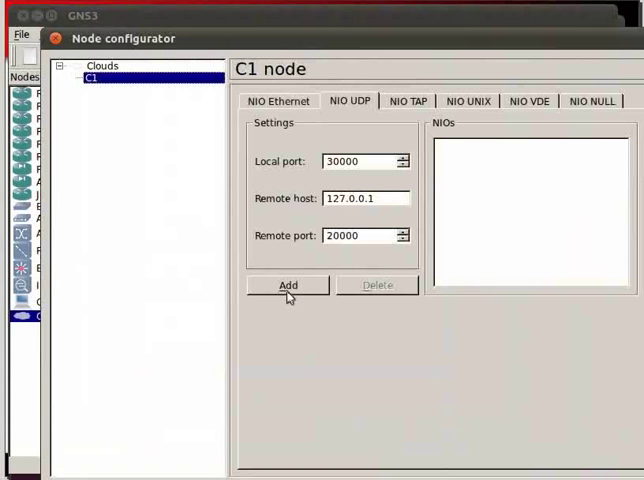
left_click(288, 284)
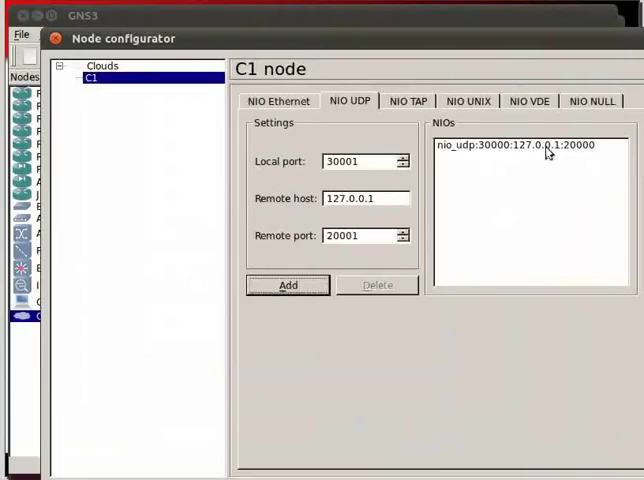
mouse_move(576, 164)
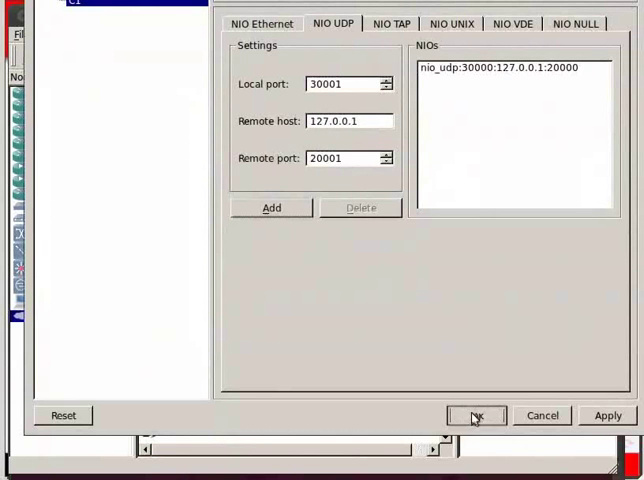
Close C1's configurator, then add C2's UDP NIO from local port 30001 to 127.0.0.1:20001 and confirm.
left_click(476, 416)
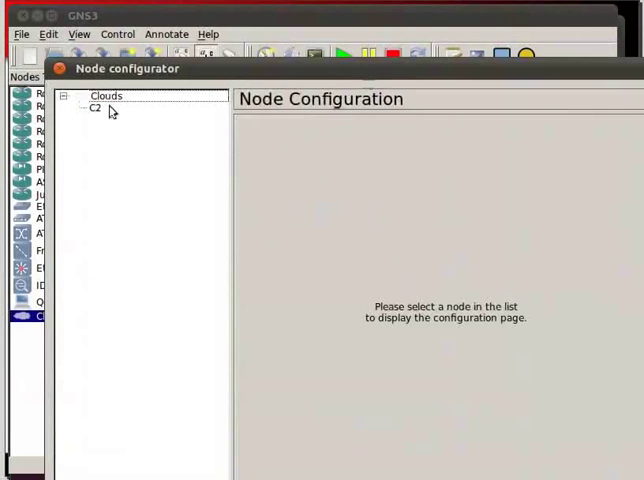
left_click(96, 108)
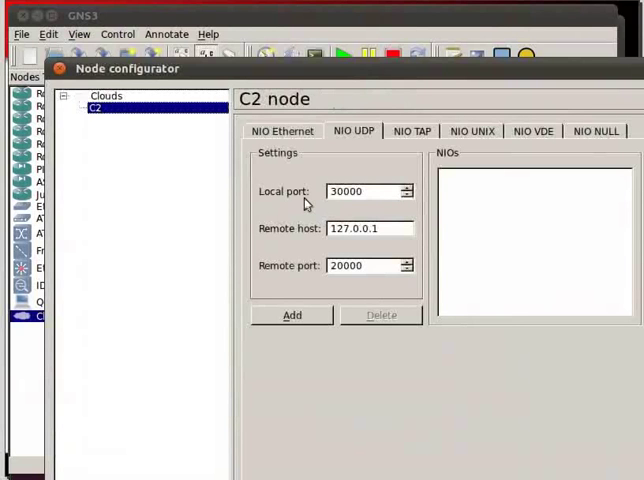
mouse_move(388, 192)
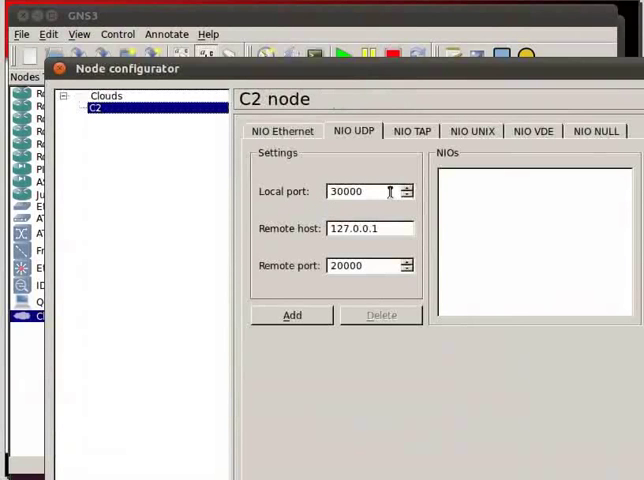
left_click(406, 188)
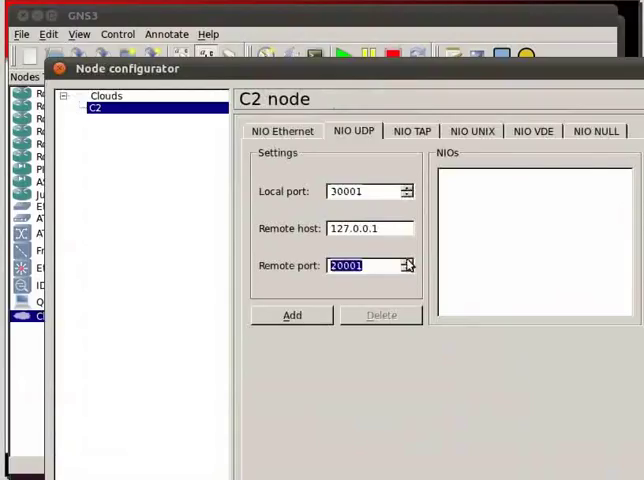
left_click(292, 316)
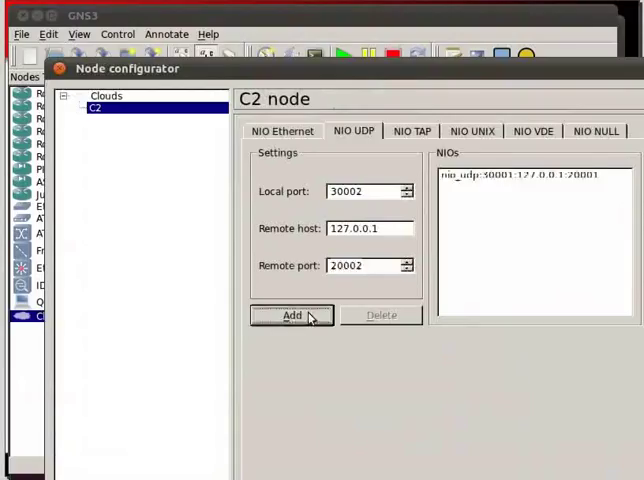
left_click(292, 316)
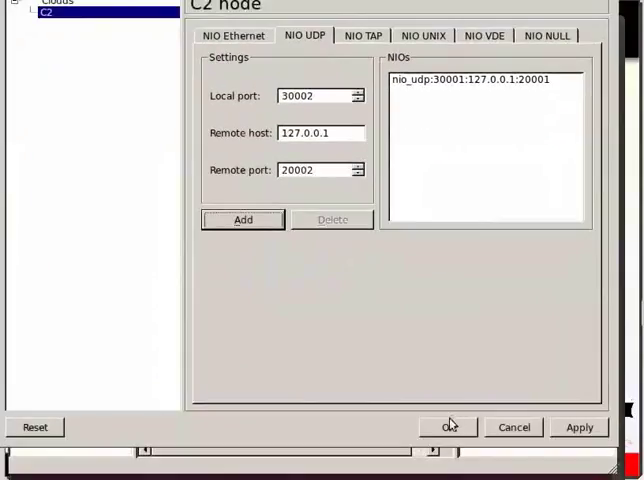
left_click(448, 428)
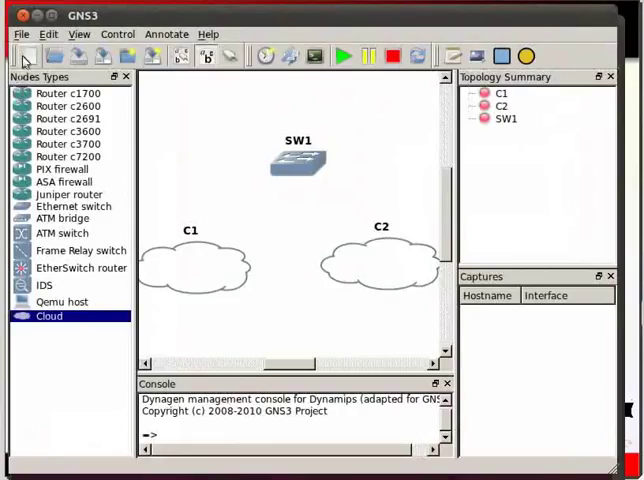
mouse_move(80, 56)
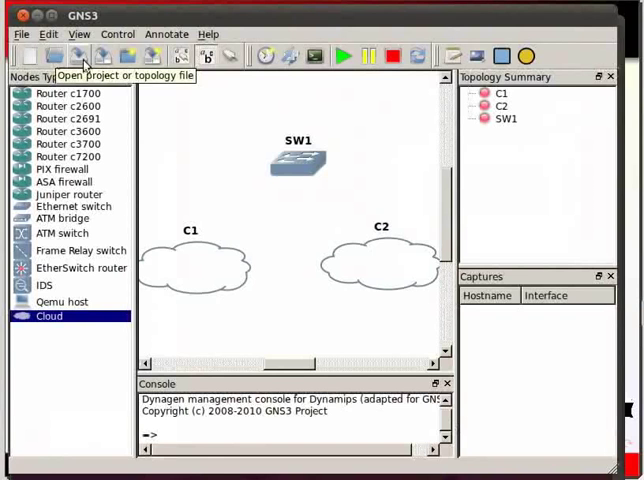
mouse_move(230, 56)
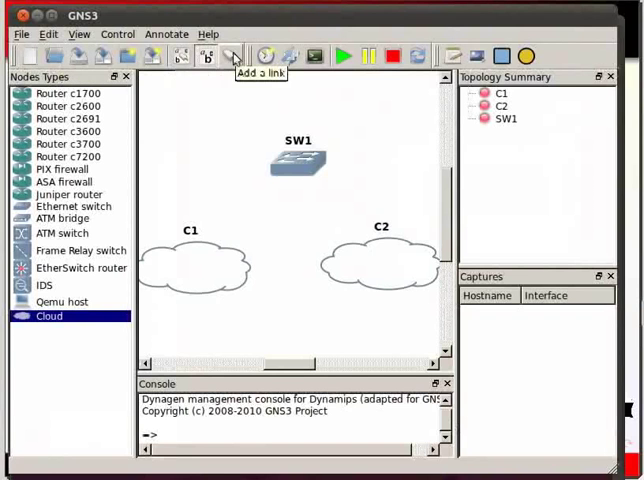
Link SW1 port 1 to cloud C1 and start a second link from SW1 port 2 toward C2.
left_click(230, 56)
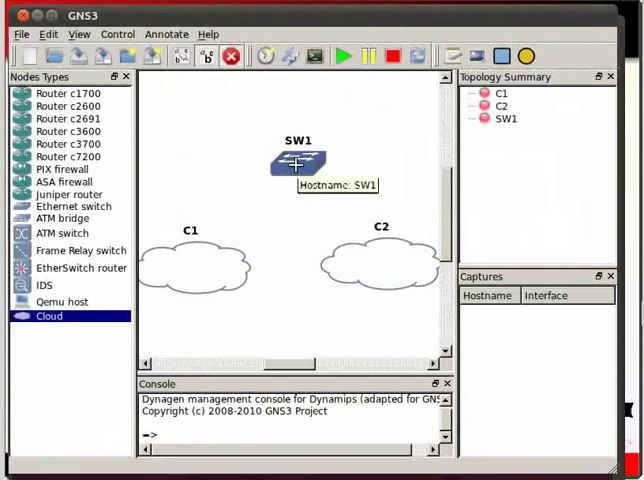
left_click(300, 160)
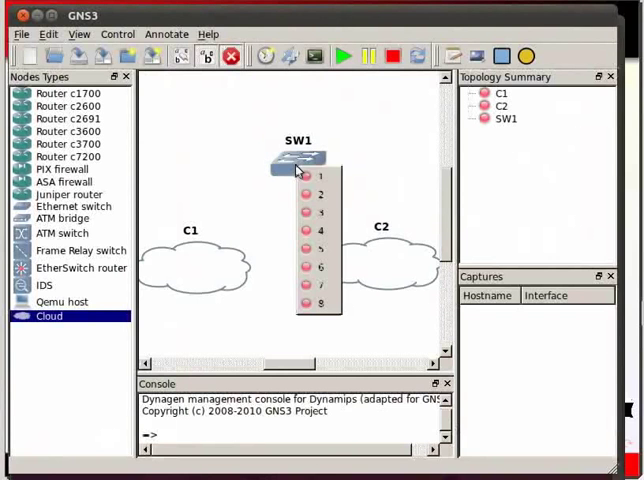
left_click(296, 162)
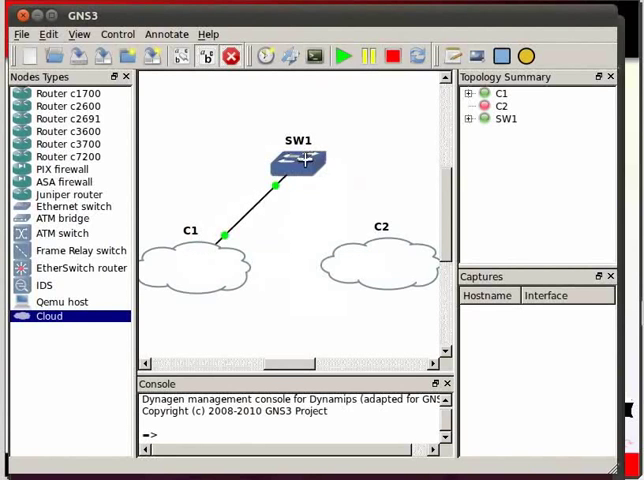
left_click(292, 162)
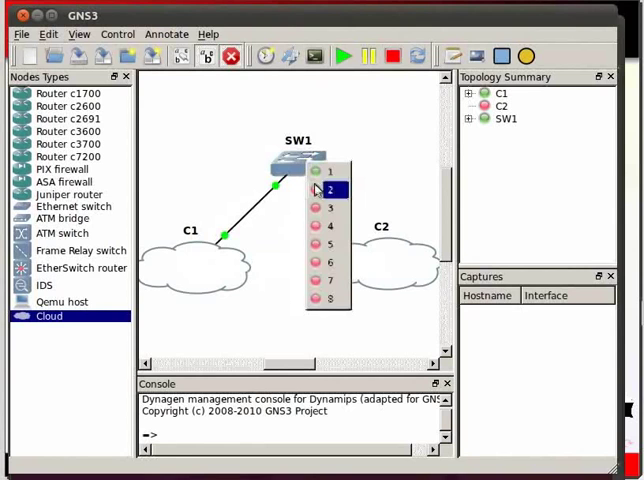
left_click(330, 190)
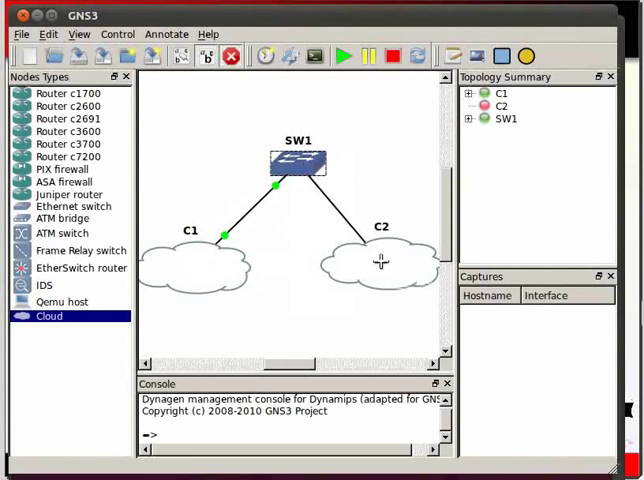
mouse_move(384, 268)
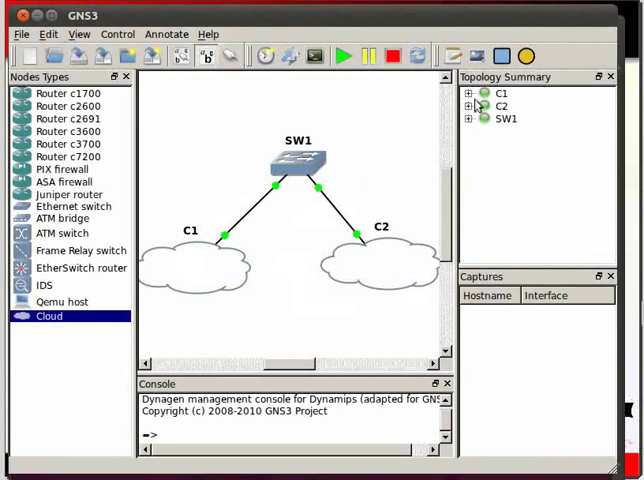
Expand the clouds and SW1 in the Topology Summary to show their UDP links and port connections.
left_click(468, 92)
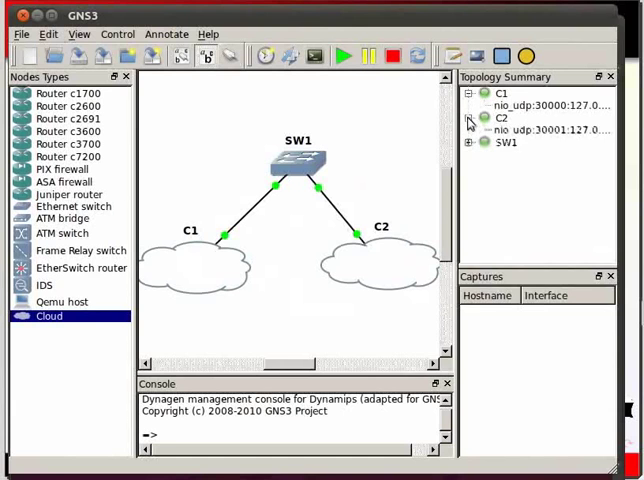
left_click(466, 142)
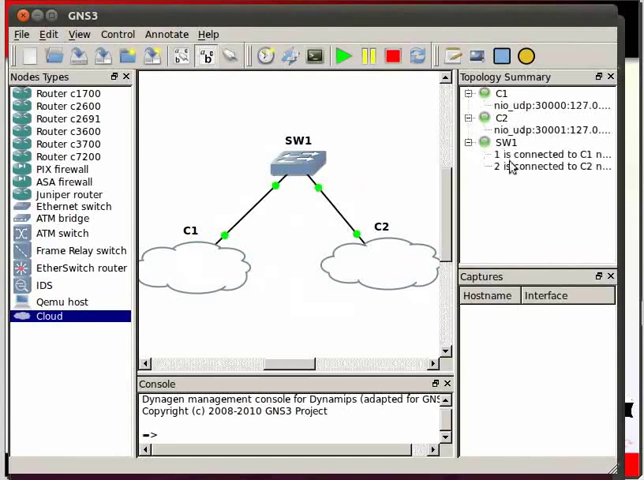
mouse_move(510, 128)
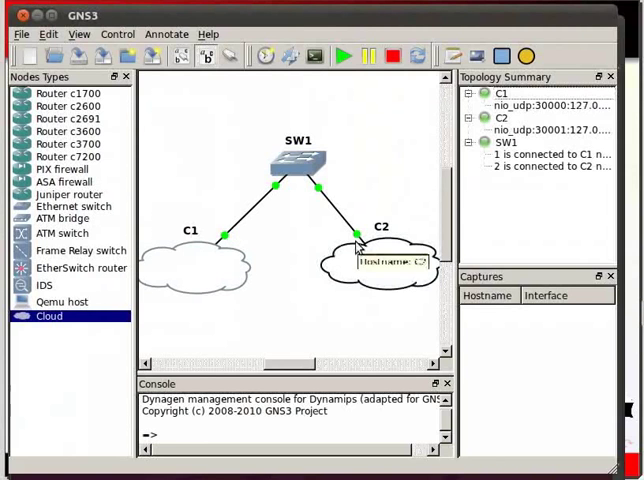
mouse_move(356, 246)
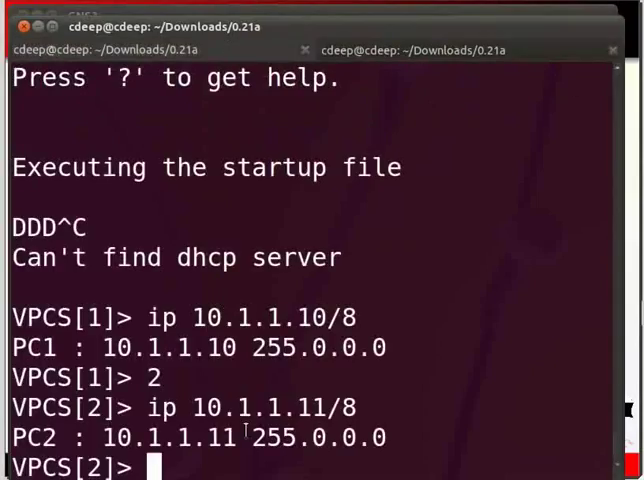
Run ping 10.1.1.10 from PC2, get five replies, then enter 1 to switch to PC1.
type("pin")
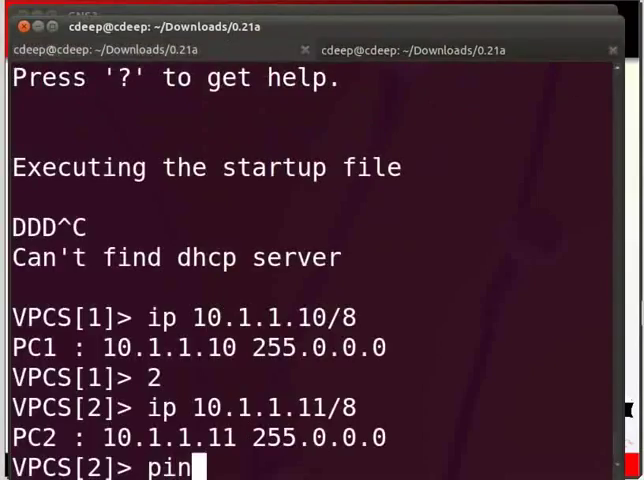
type("g")
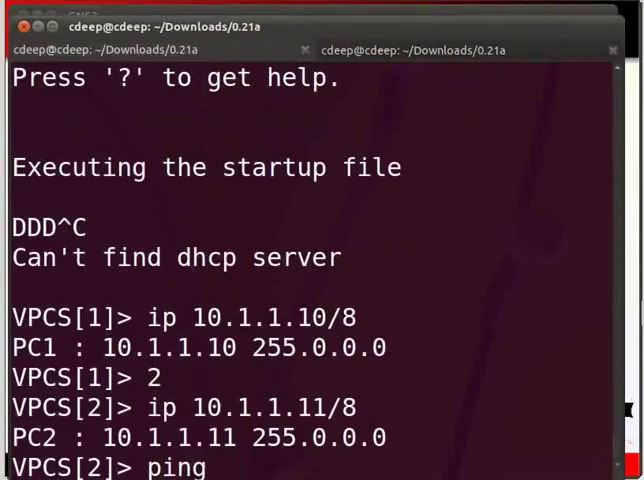
type("10.1.")
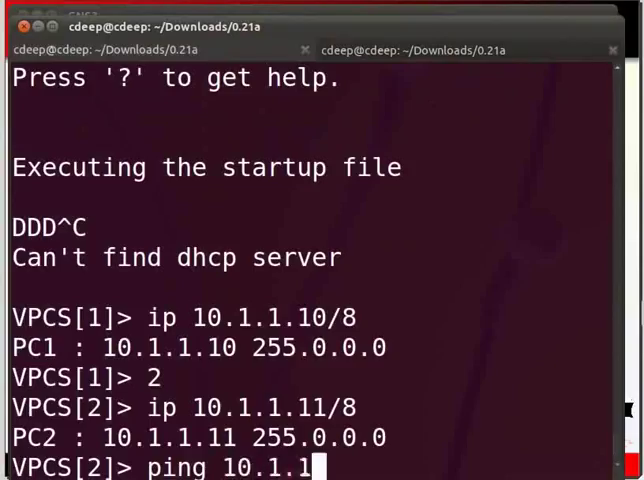
type("1")
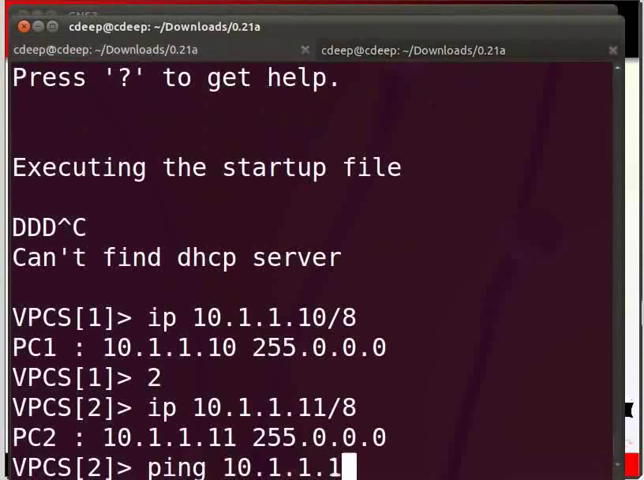
type("0")
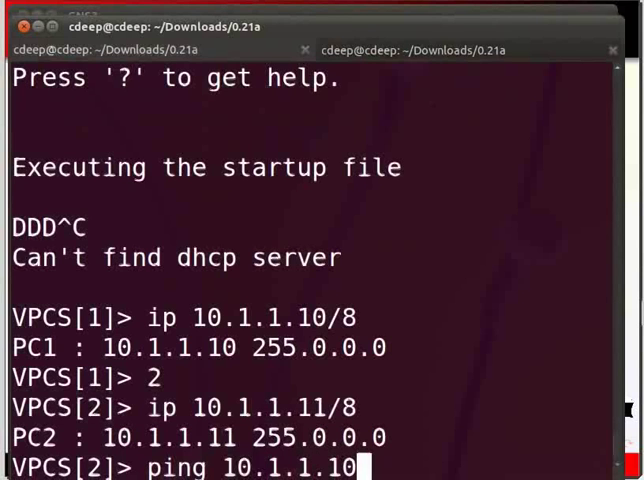
key("Return")
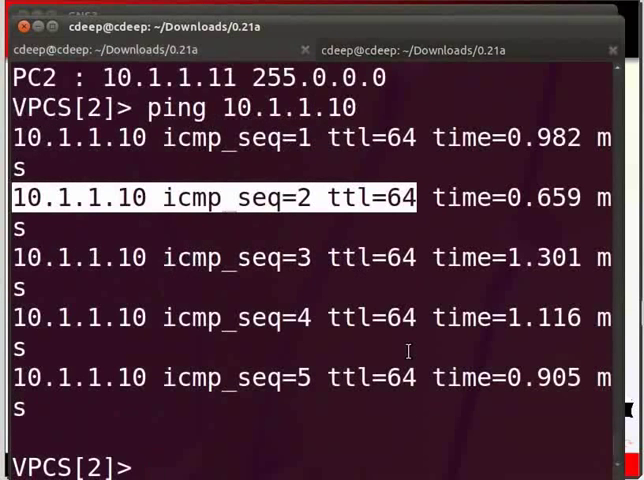
type("1")
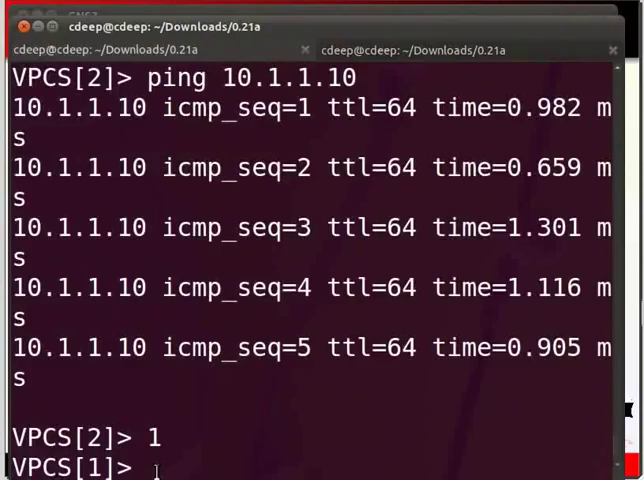
Run ping 10.1.1.11 from PC1 and receive successful replies.
type("ping")
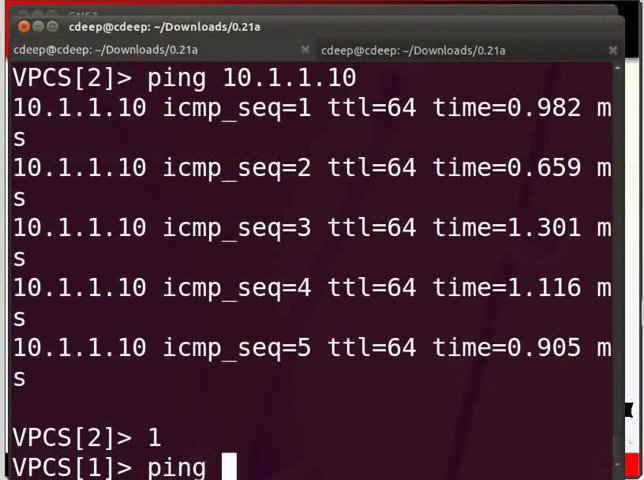
type("10.")
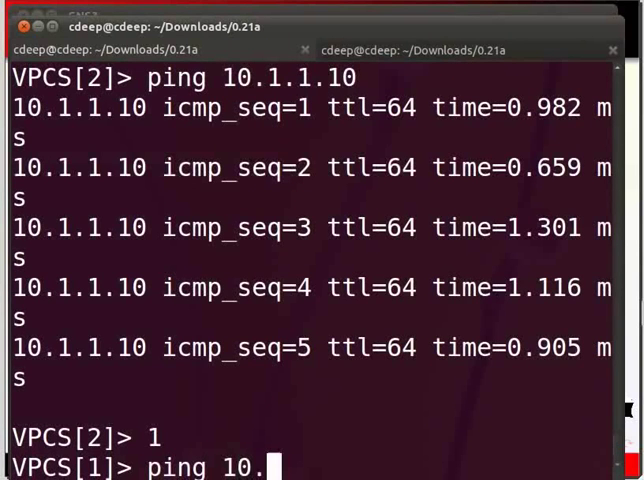
type("1.1.1")
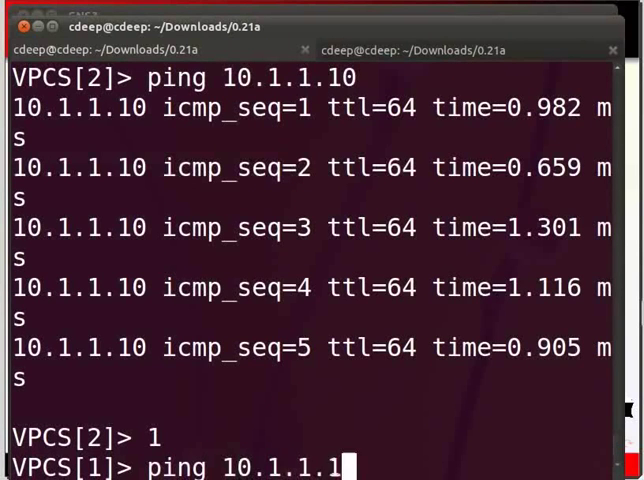
type("1")
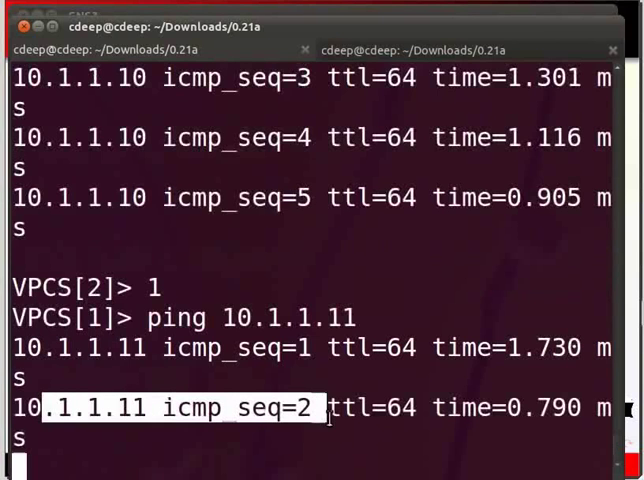
scroll("down", 3)
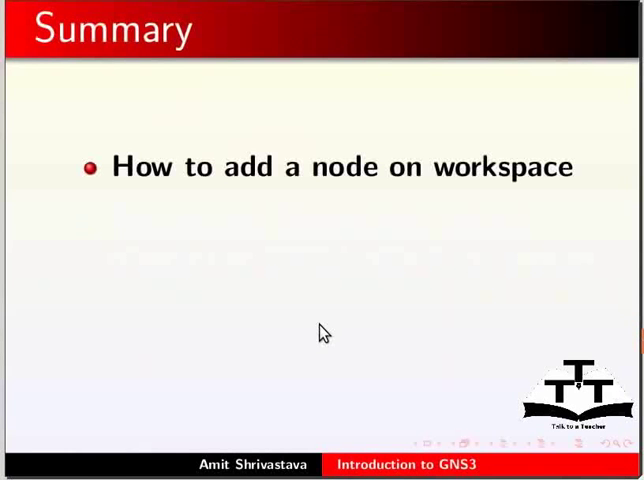
Advance the Summary slide to its next point on adding a node to the workspace.
key("right")
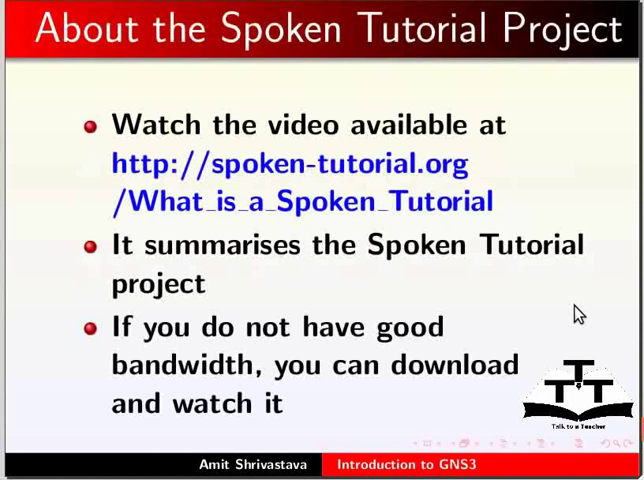
mouse_move(536, 222)
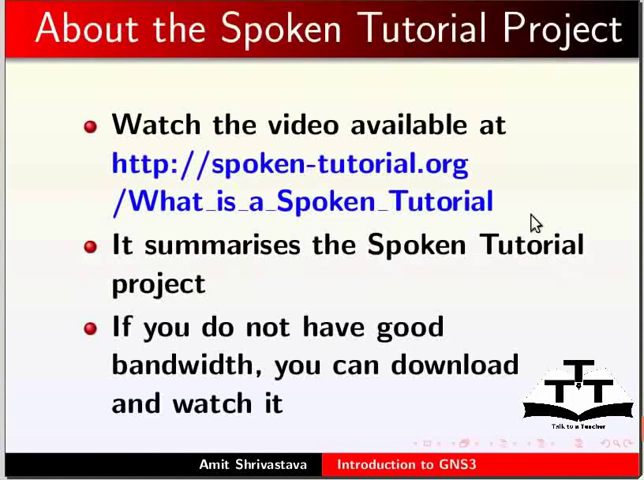
mouse_move(516, 196)
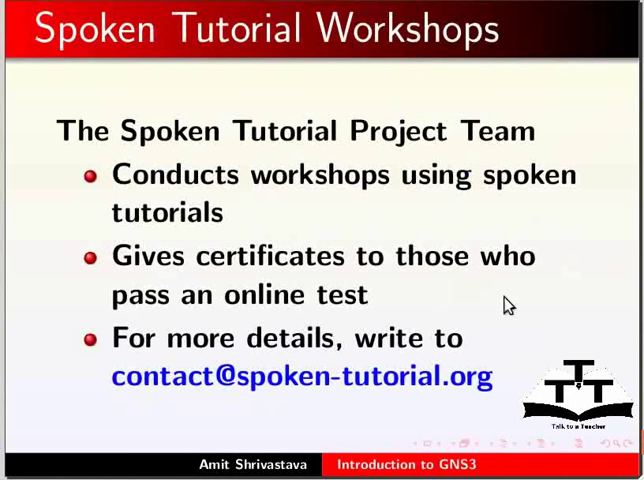
mouse_move(576, 322)
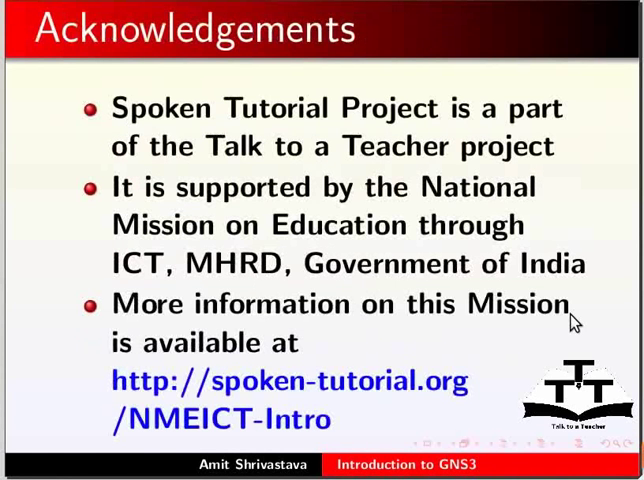
mouse_move(508, 348)
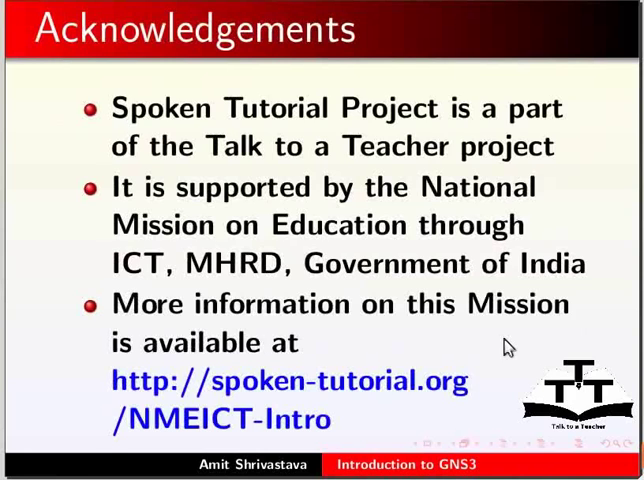